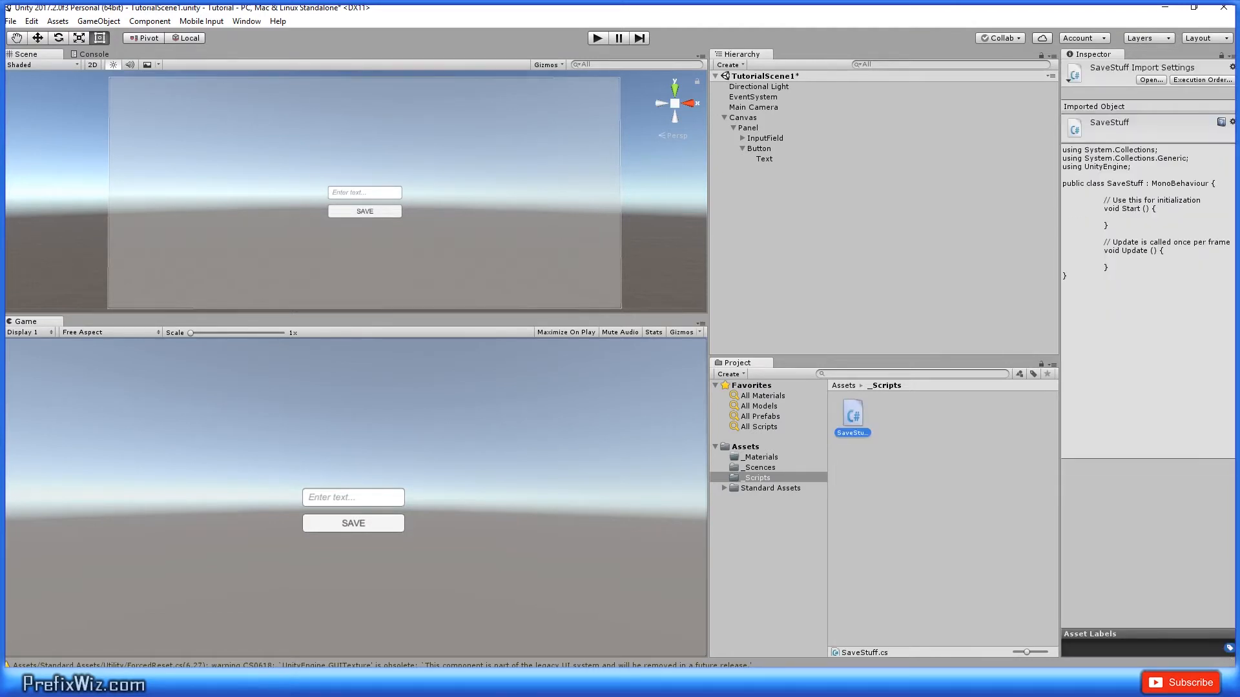
Open SaveStuff.cs from the _Scripts folder in MonoDevelop.
{"action": "double_click", "coordinate": [851, 415]}
{"action": "type", "text": "using UnityEngine.UI;"}
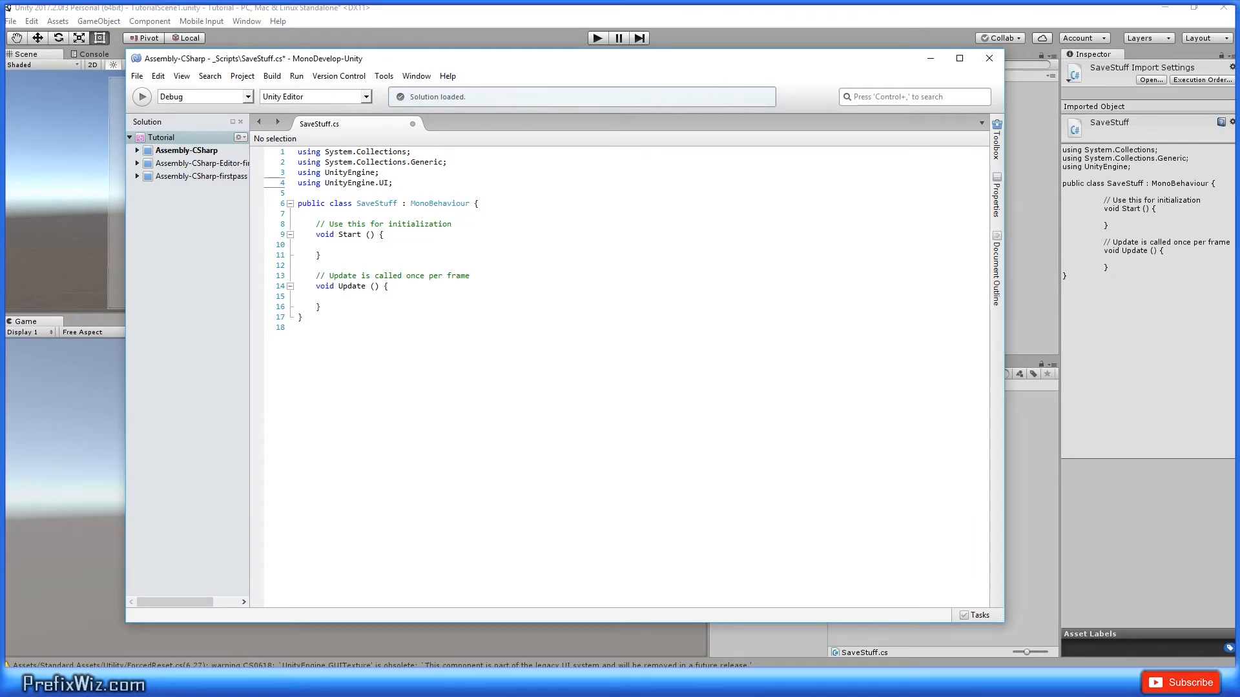
Replace Start and Update with 'public InputField inputText;' and 'string tutorialText;' declarations.
{"action": "double_click", "coordinate": [344, 183]}
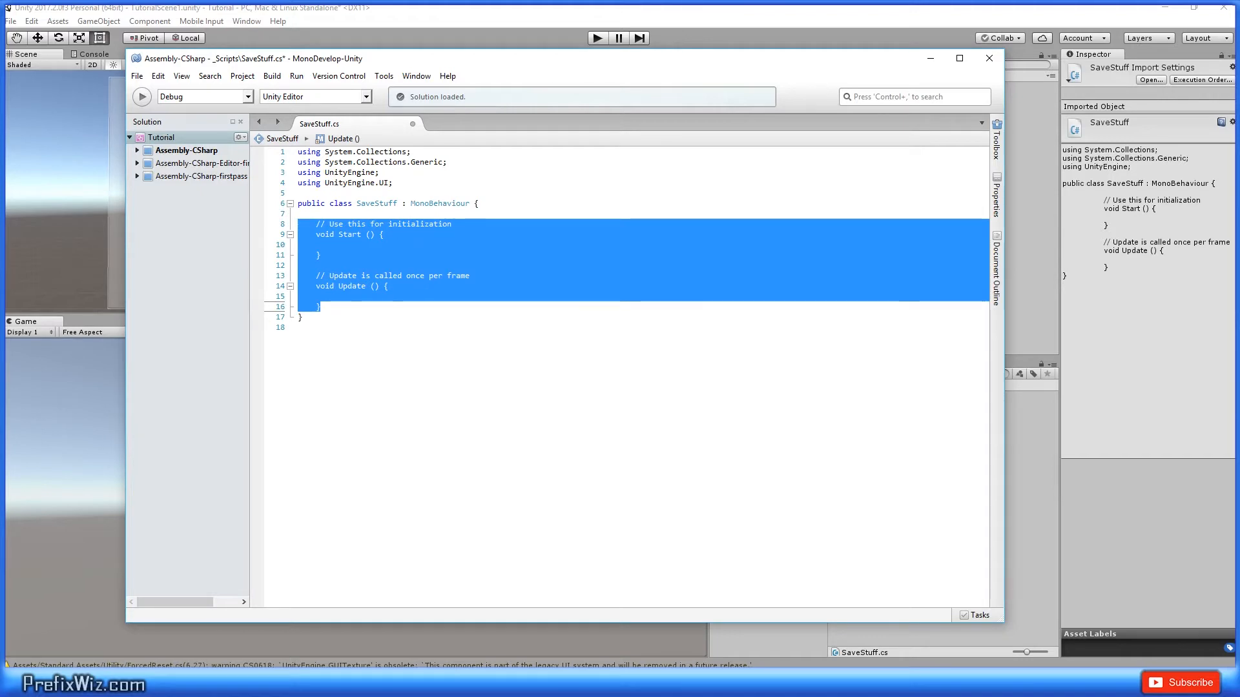
{"action": "type", "text": "public InputField inputText;"}
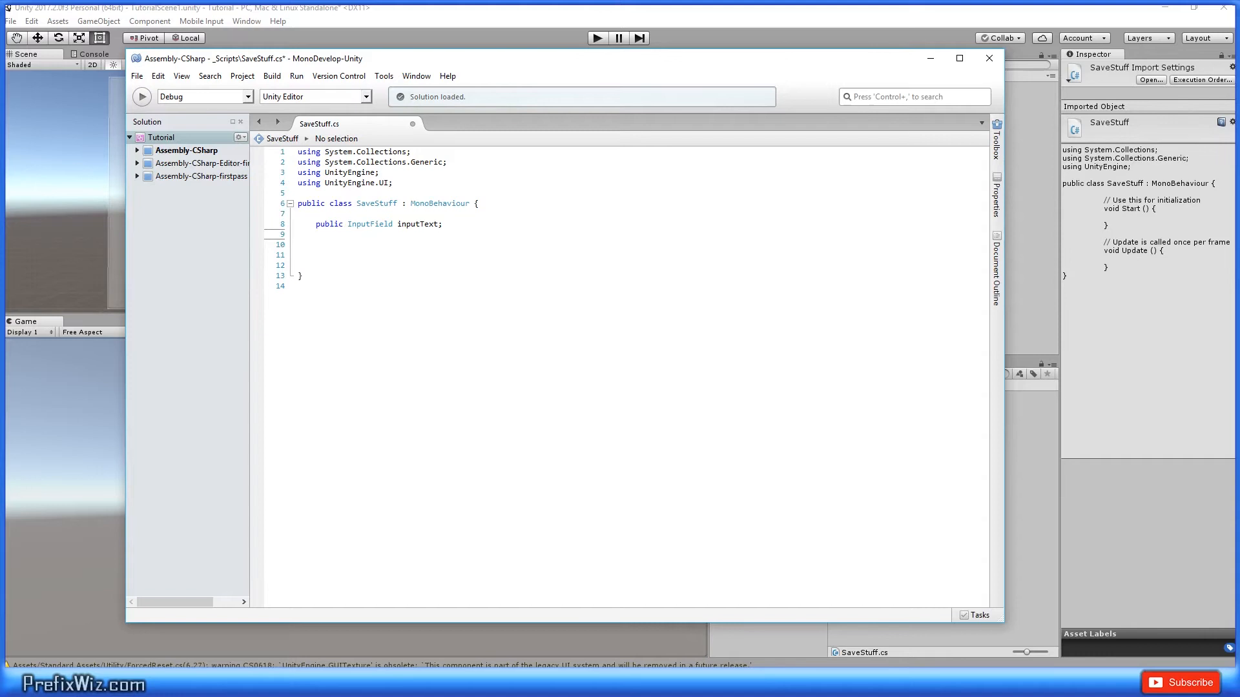
{"action": "left_click", "coordinate": [314, 233]}
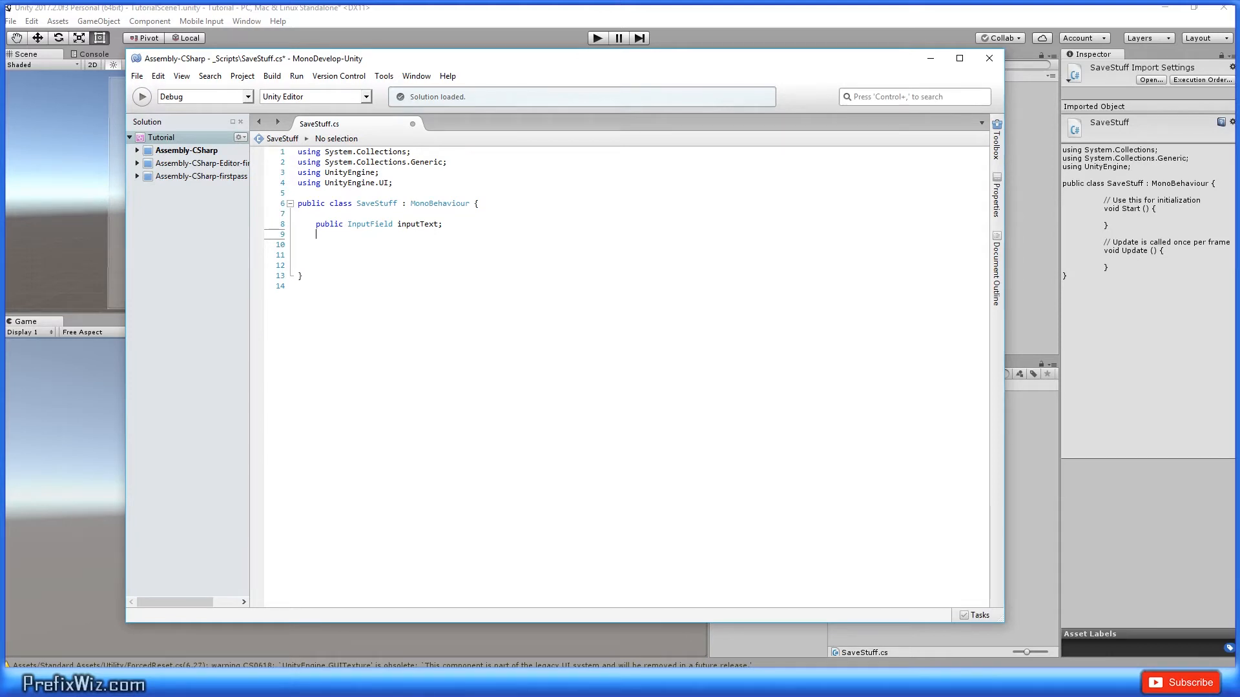
{"action": "type", "text": "string tutorialText;"}
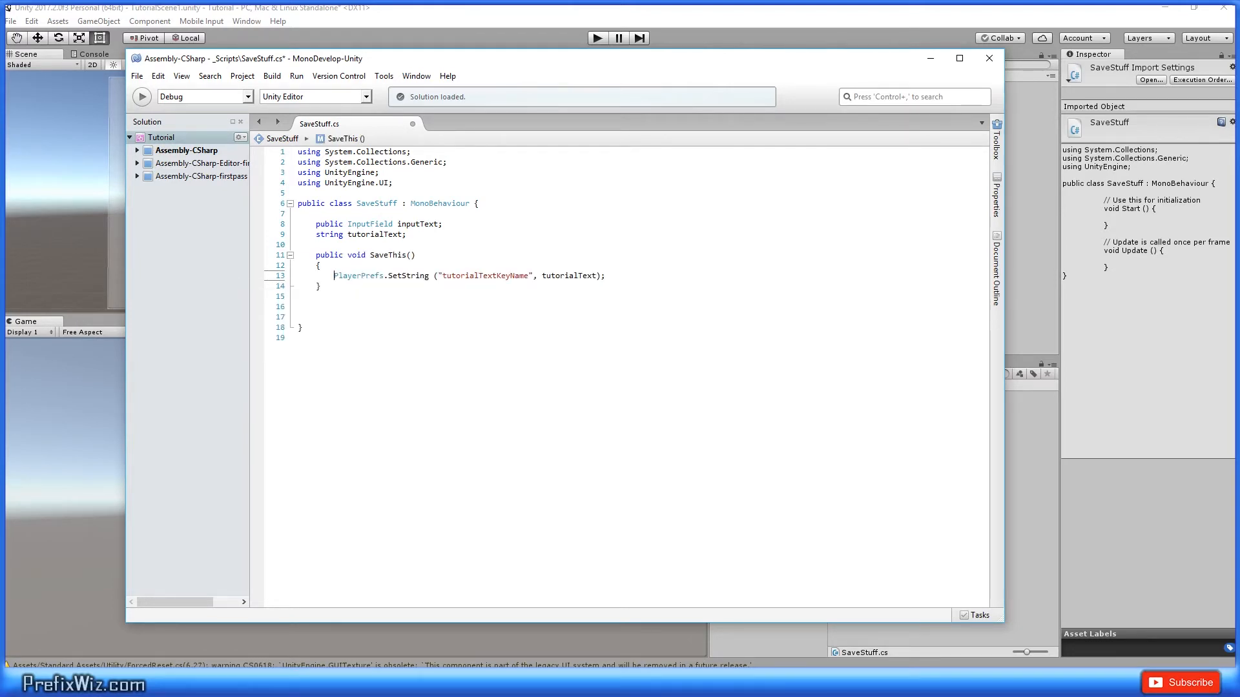
Write SaveThis setting tutorialText from inputText and saving it via PlayerPrefs.SetString under tutorialTextKeyName.
{"action": "double_click", "coordinate": [407, 275]}
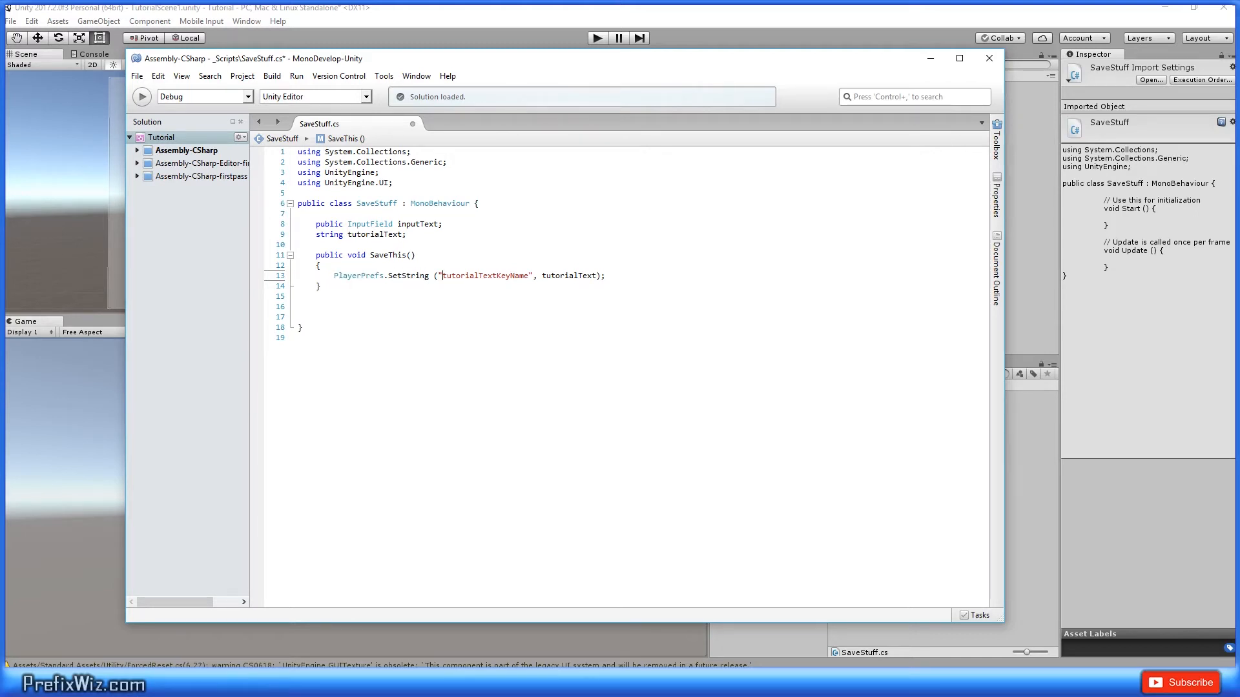
{"action": "double_click", "coordinate": [485, 275]}
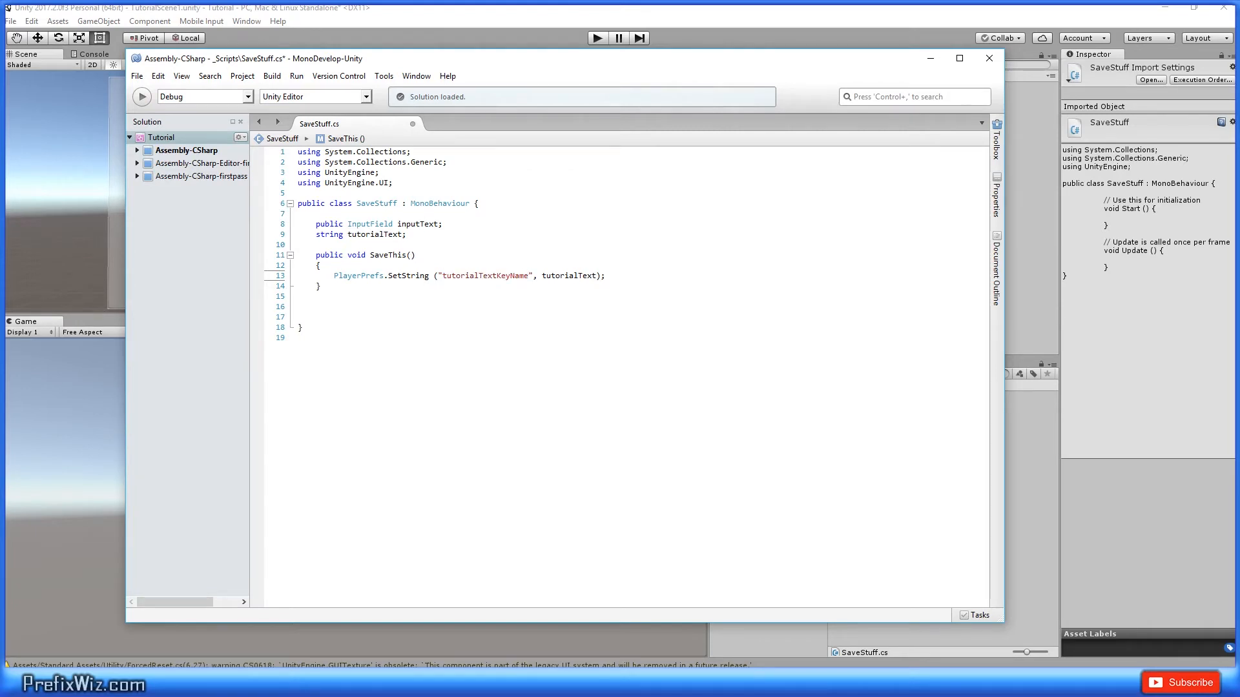
{"action": "double_click", "coordinate": [557, 275]}
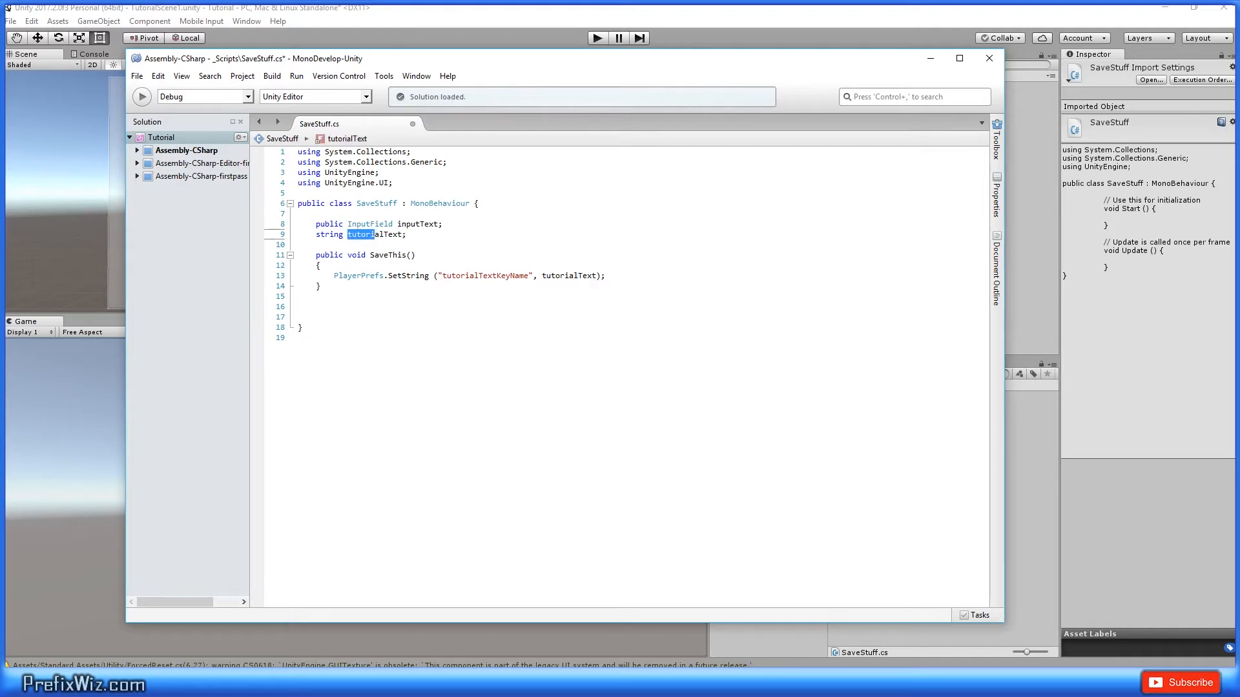
{"action": "type", "text": "tutorialText = inputText;"}
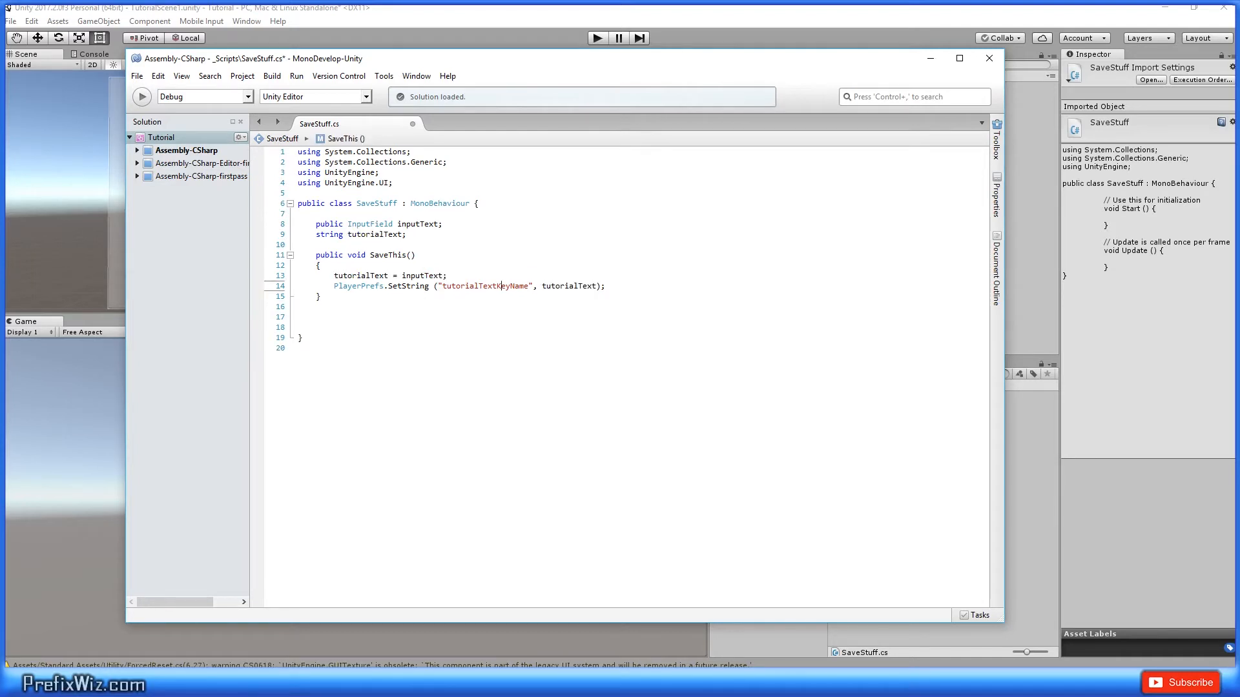
{"action": "double_click", "coordinate": [359, 275]}
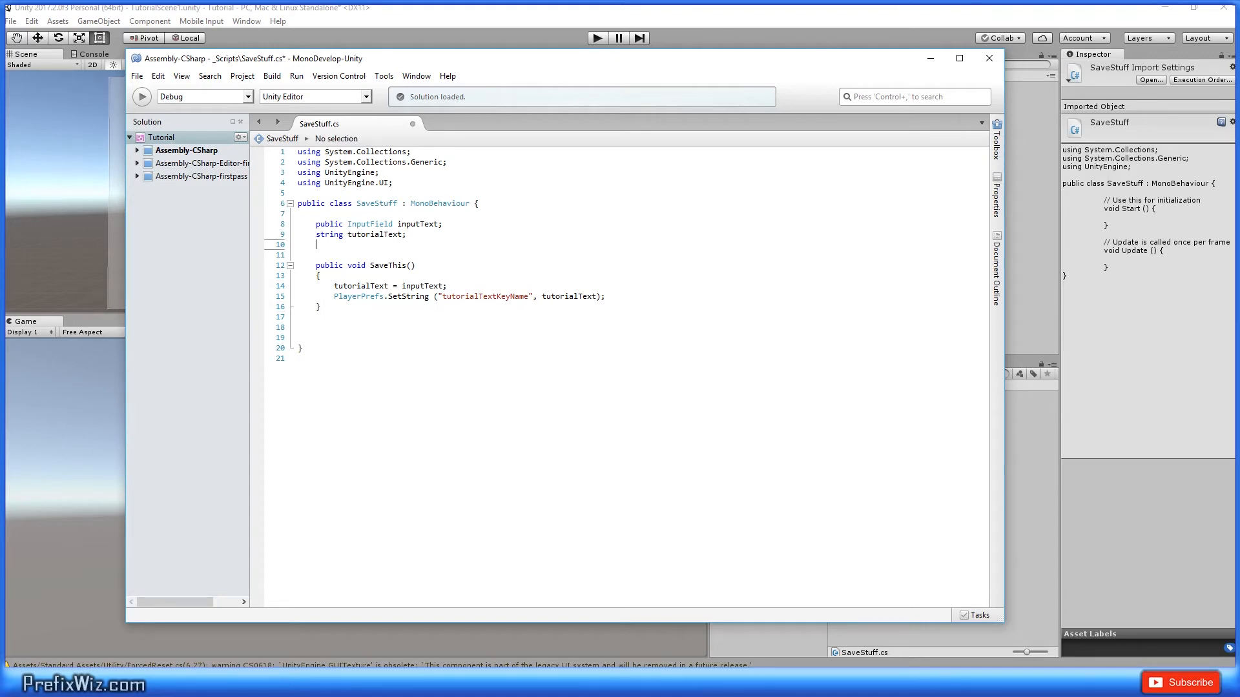
Add a void Start method loading tutorialText with PlayerPrefs.GetString("tutorialTextKeyName").
{"action": "key", "text": "enter"}
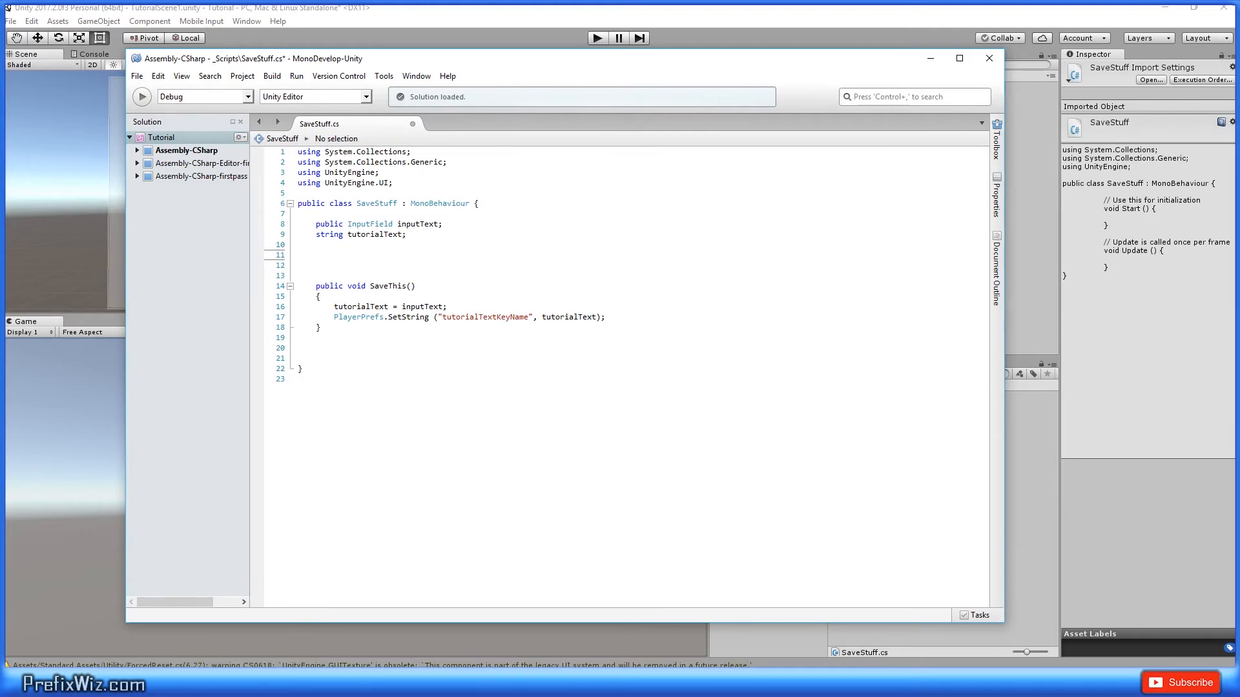
{"action": "left_click", "coordinate": [316, 255]}
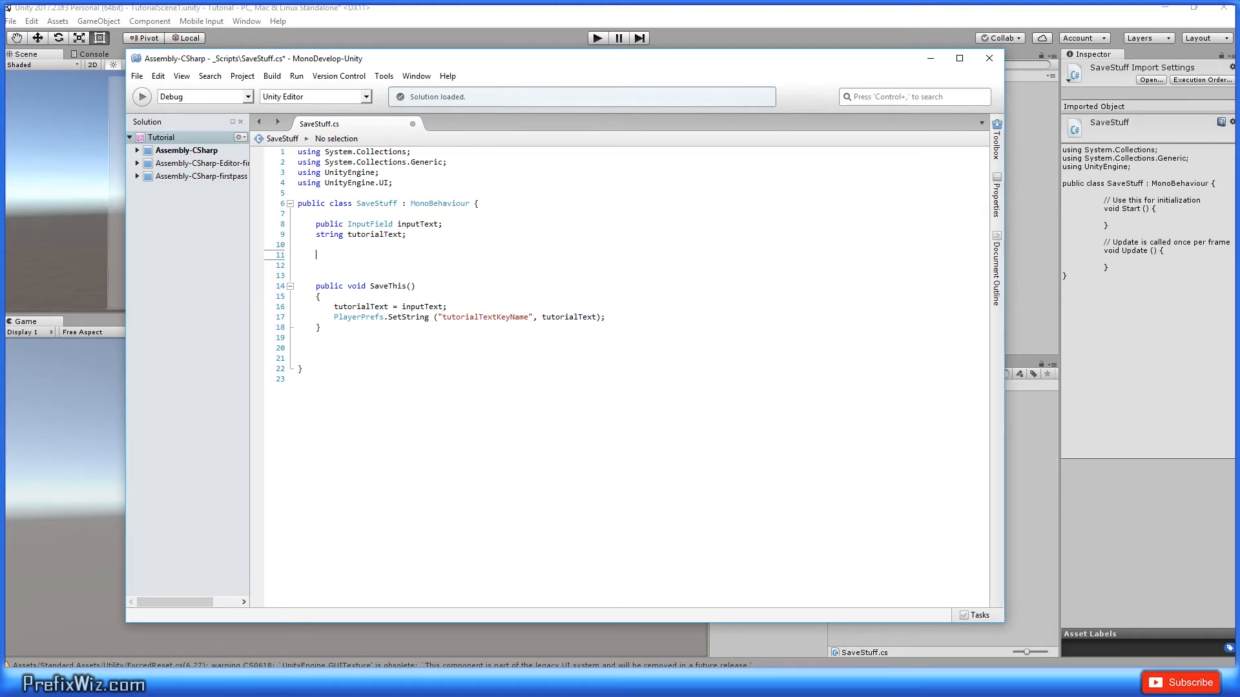
{"action": "type", "text": "void Start("}
{"action": "type", "text": "tutorialText = PlayerPrefs.GetString (\"\");"}
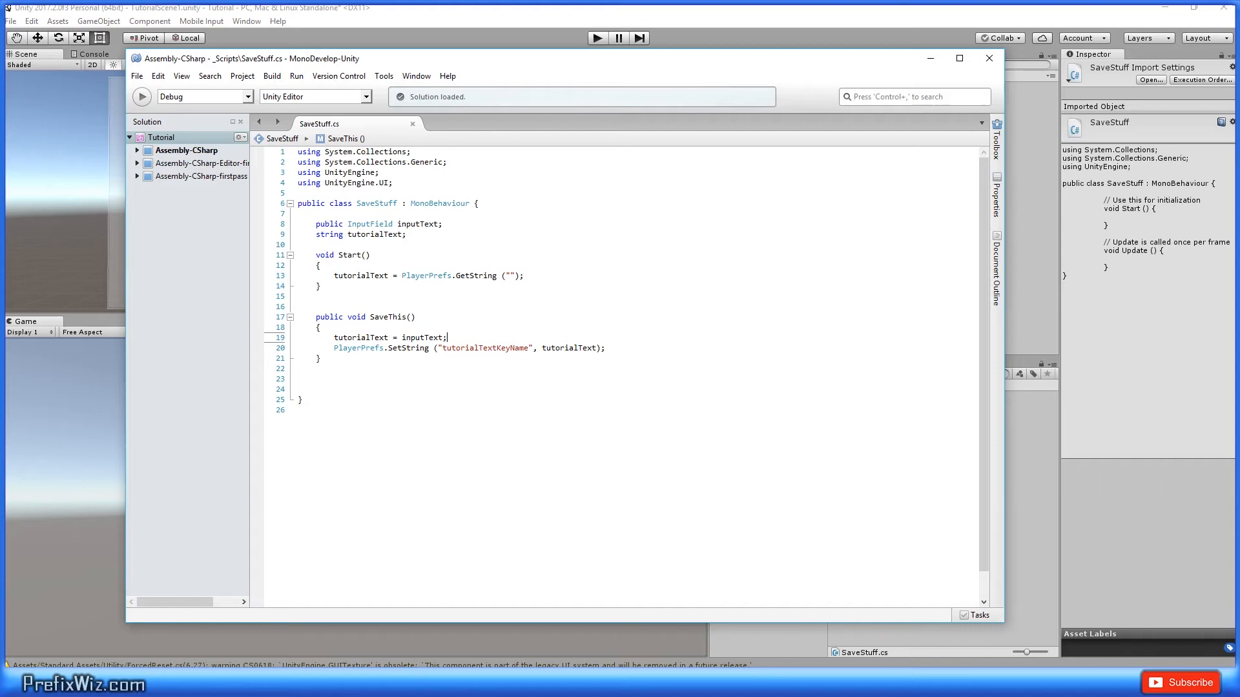
{"action": "double_click", "coordinate": [374, 234]}
{"action": "type", "text": "tutorialTextKeyName"}
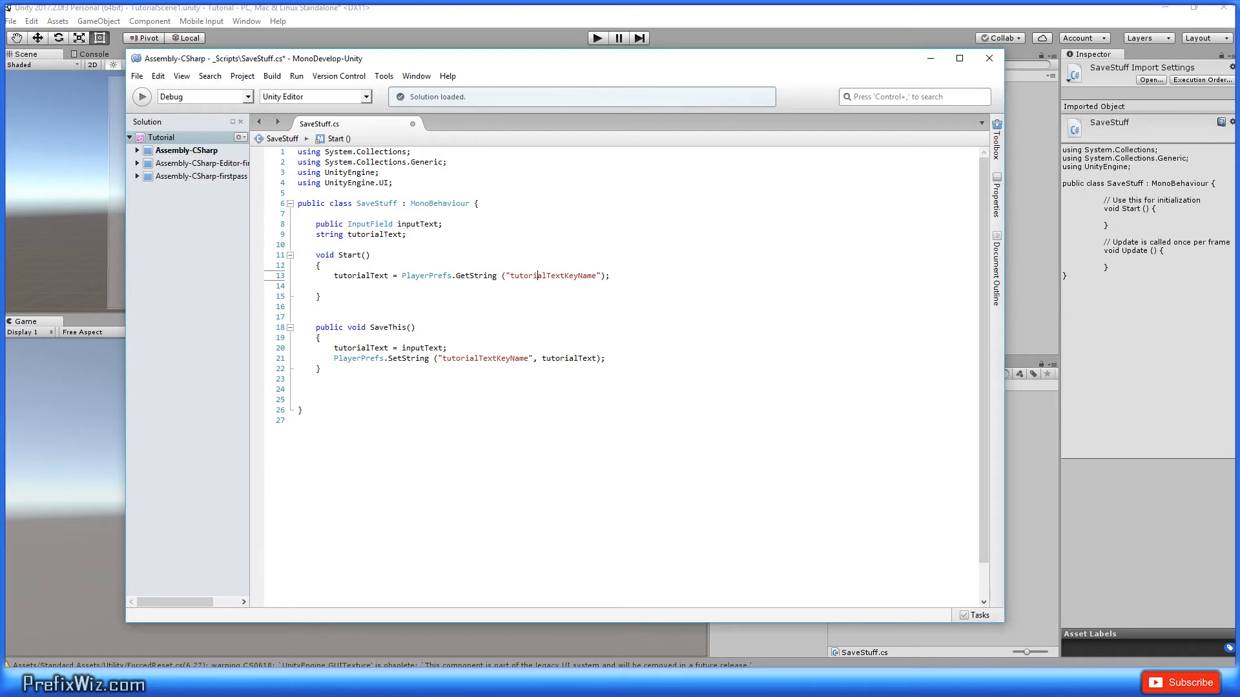
Assign inputText.text = tutorialText in Start and make SaveThis store inputText.text.
{"action": "double_click", "coordinate": [355, 275]}
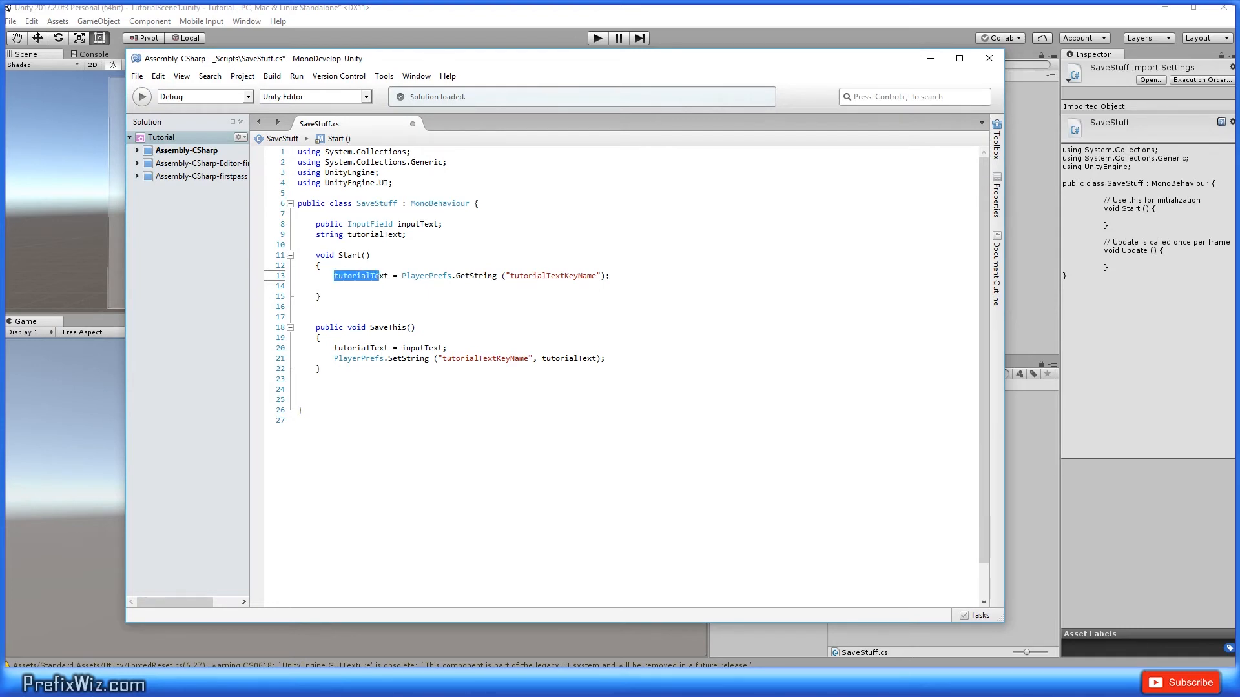
{"action": "double_click", "coordinate": [355, 276]}
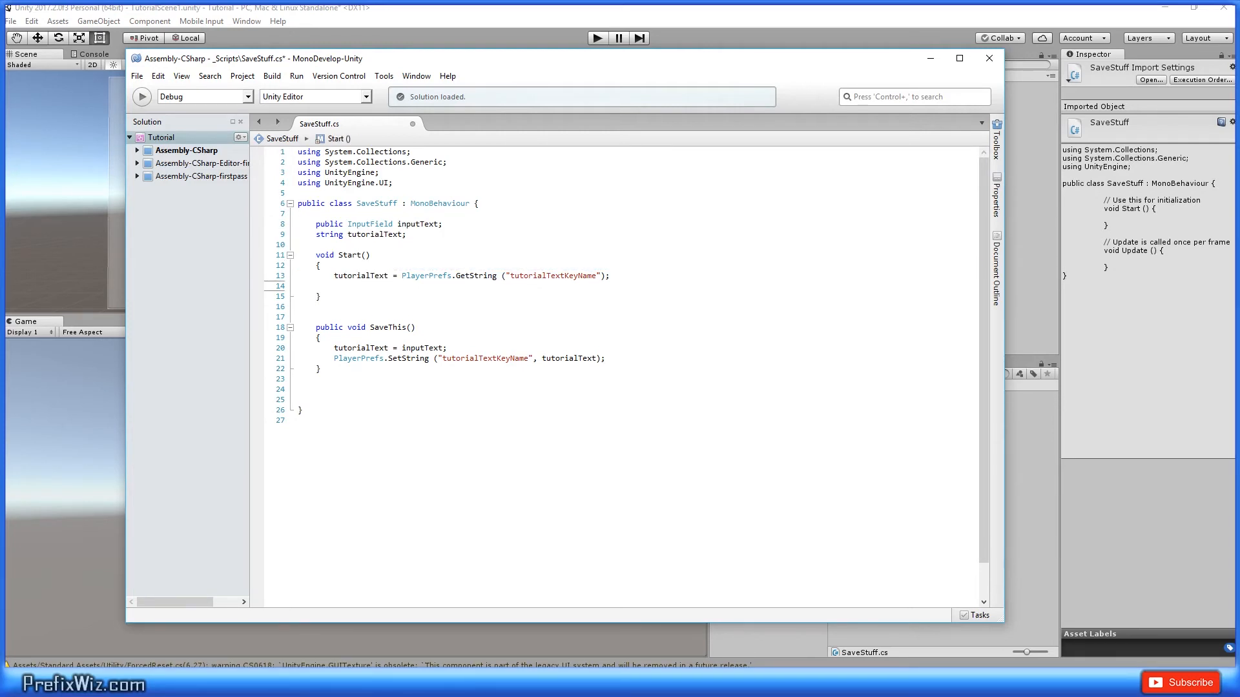
{"action": "type", "text": "inputText.text ="}
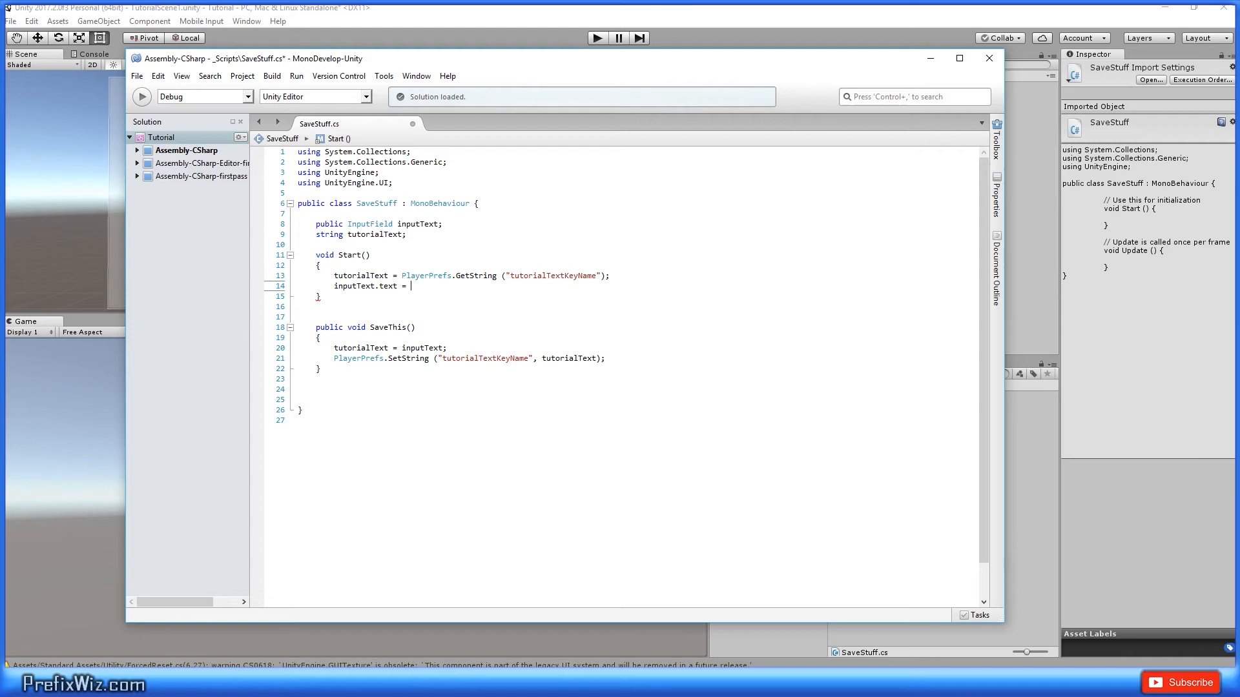
{"action": "type", "text": "tutorialText;"}
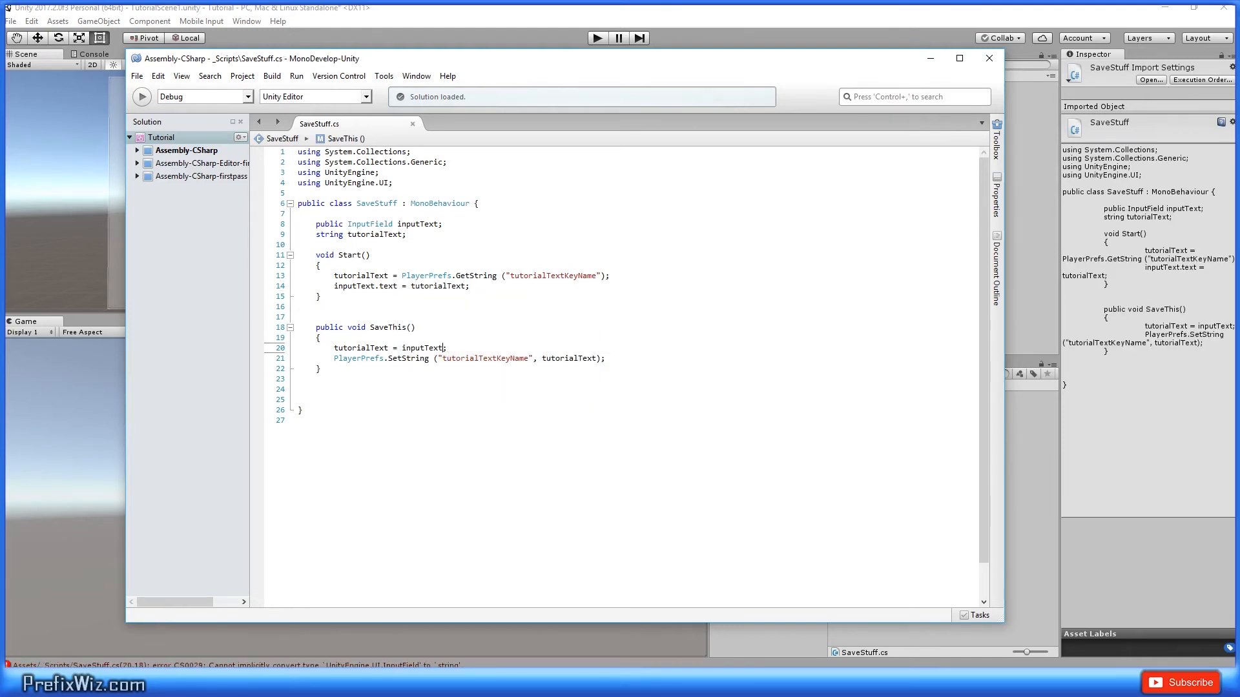
{"action": "type", "text": ".text"}
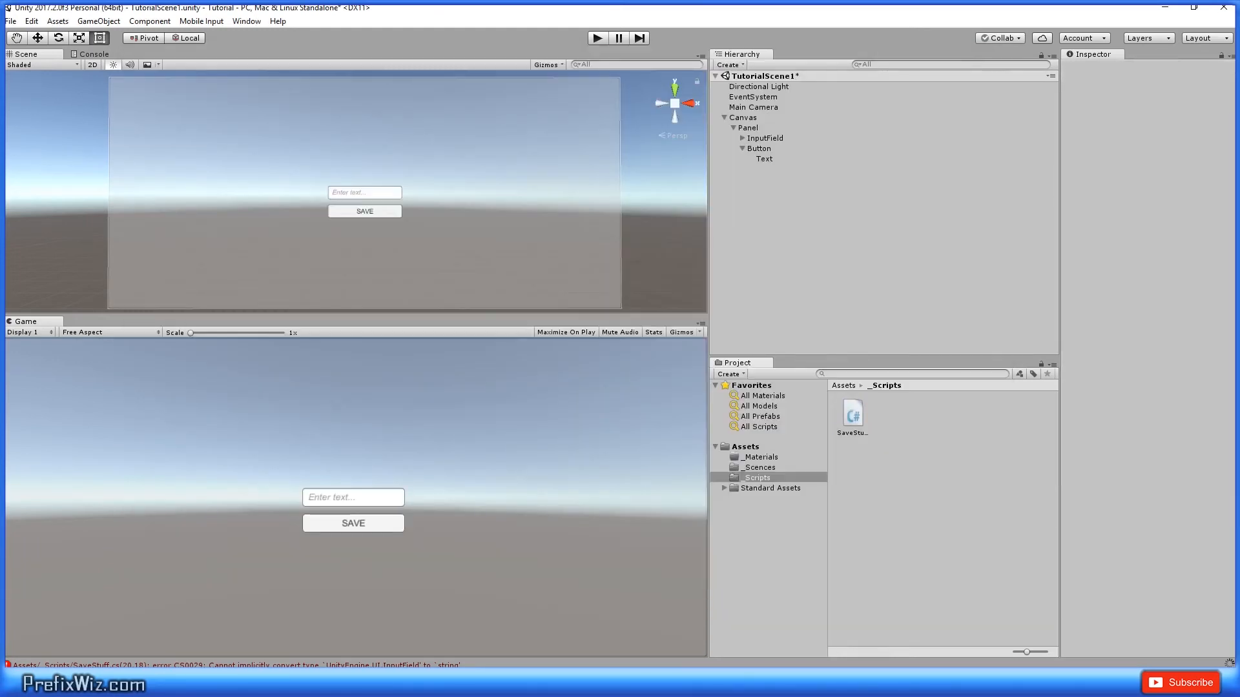
Give the Button a SaveStuff component with InputField as Input Text, On Click calling SaveThis().
{"action": "left_click", "coordinate": [758, 148]}
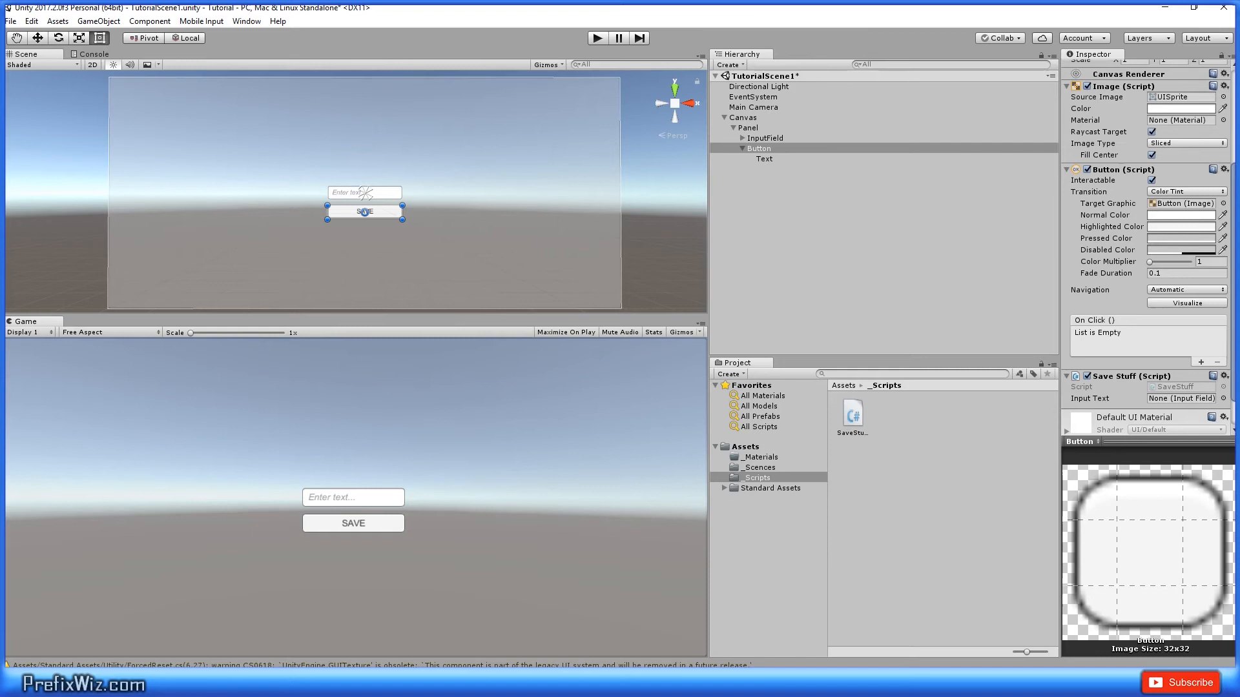
{"action": "left_click", "coordinate": [764, 138]}
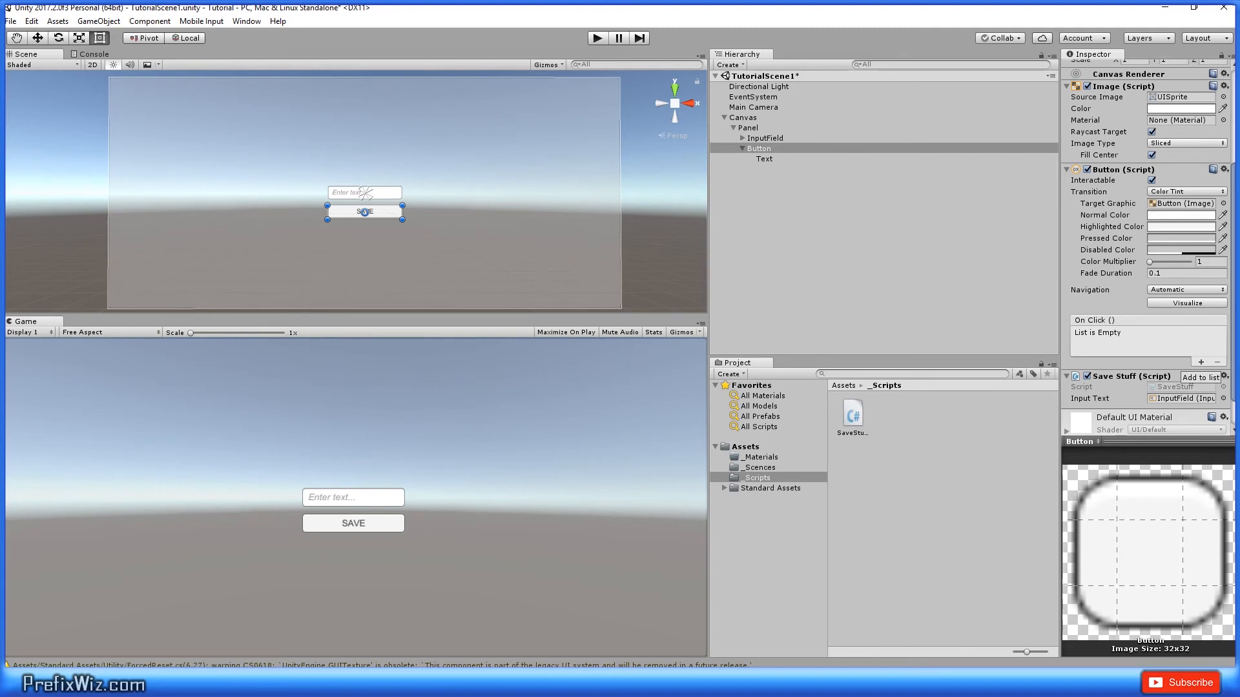
{"action": "left_click", "coordinate": [1208, 345]}
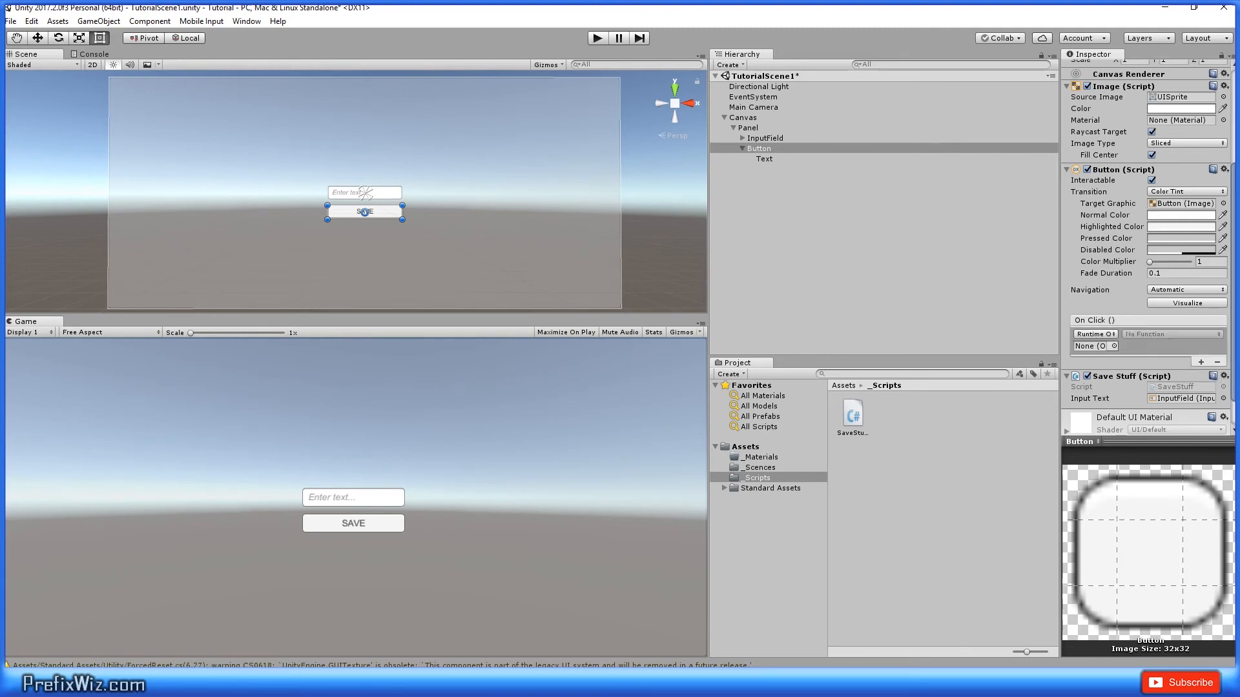
{"action": "left_click", "coordinate": [758, 148]}
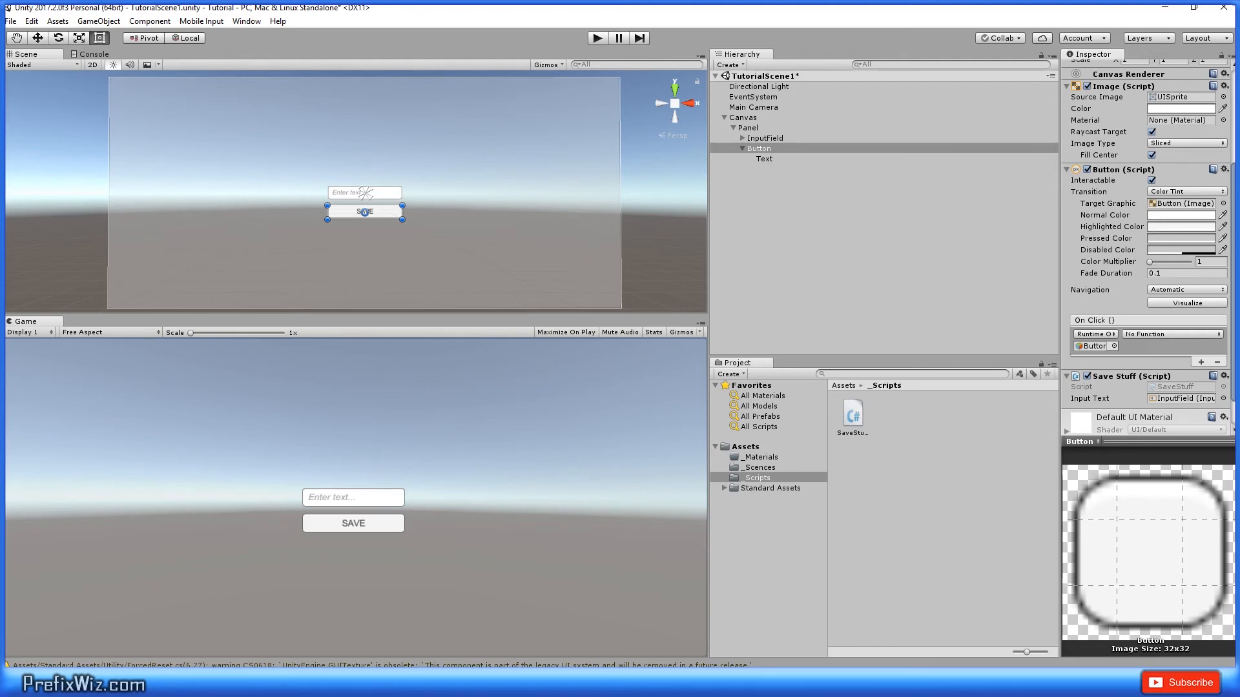
{"action": "left_click", "coordinate": [1173, 333]}
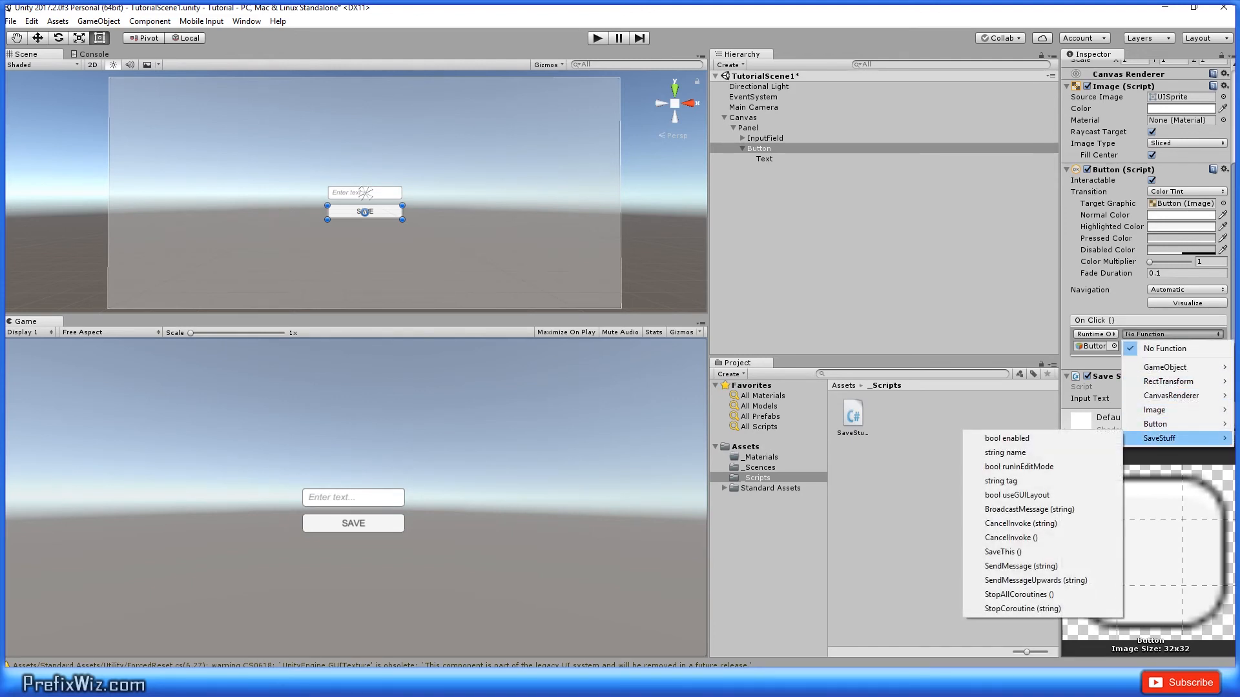
{"action": "mouse_move", "coordinate": [1005, 452]}
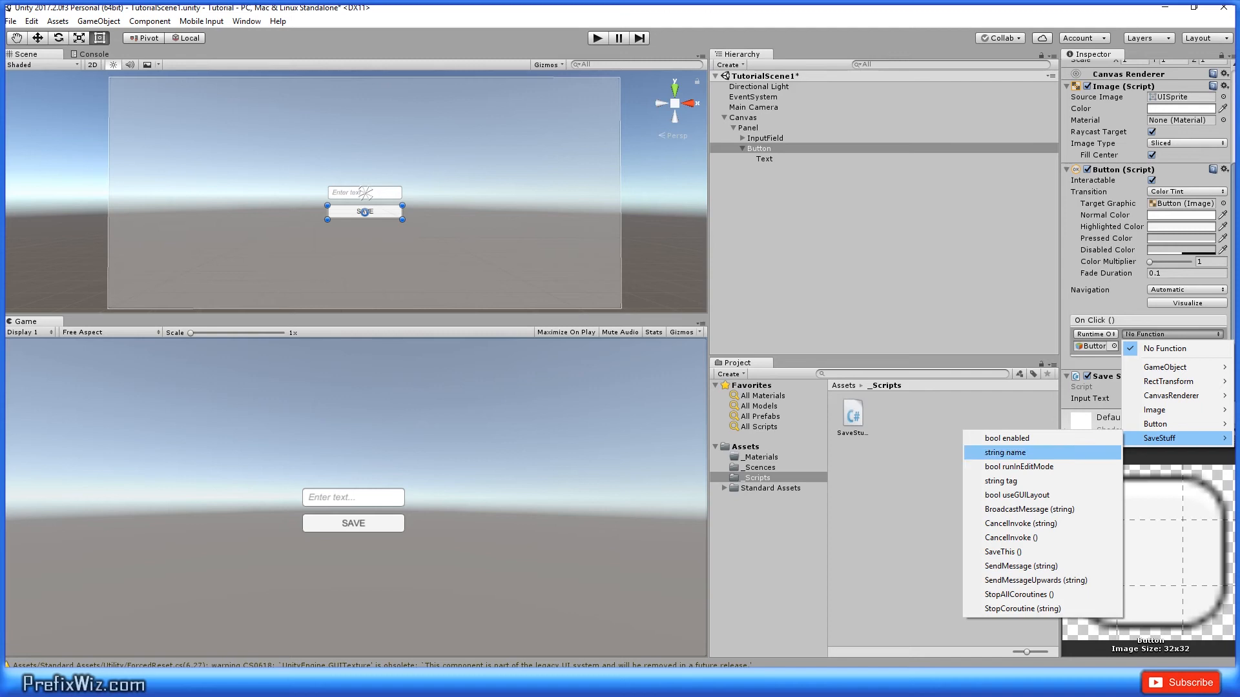
{"action": "mouse_move", "coordinate": [1002, 552]}
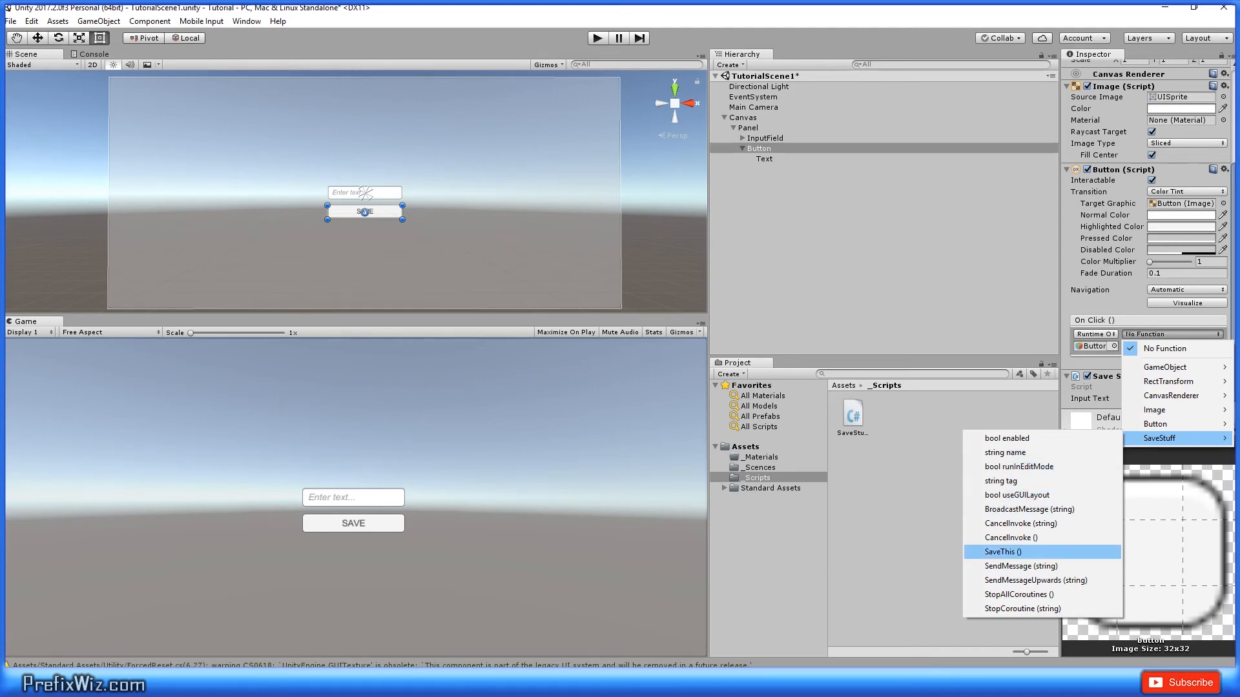
{"action": "left_click", "coordinate": [1001, 552]}
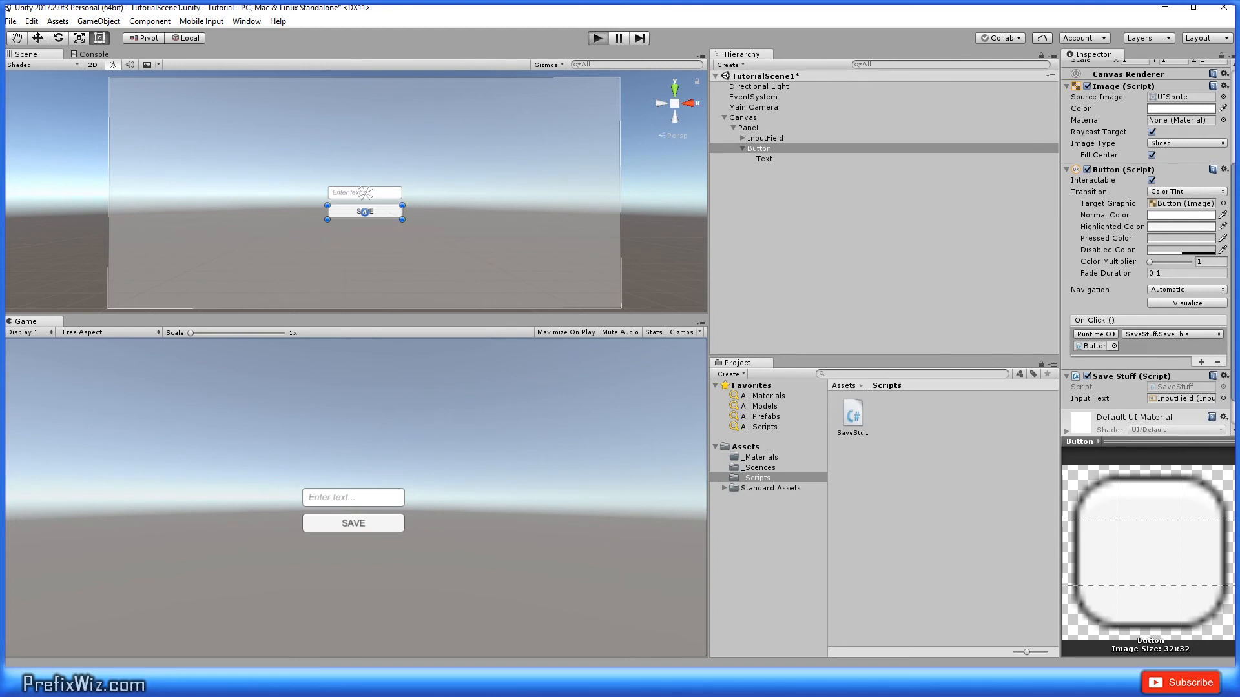
Play the scene, save 'Prefix Wiz' with SAVE, then replay and confirm 'Wiz' remains.
{"action": "type", "text": "Prefix Wiz"}
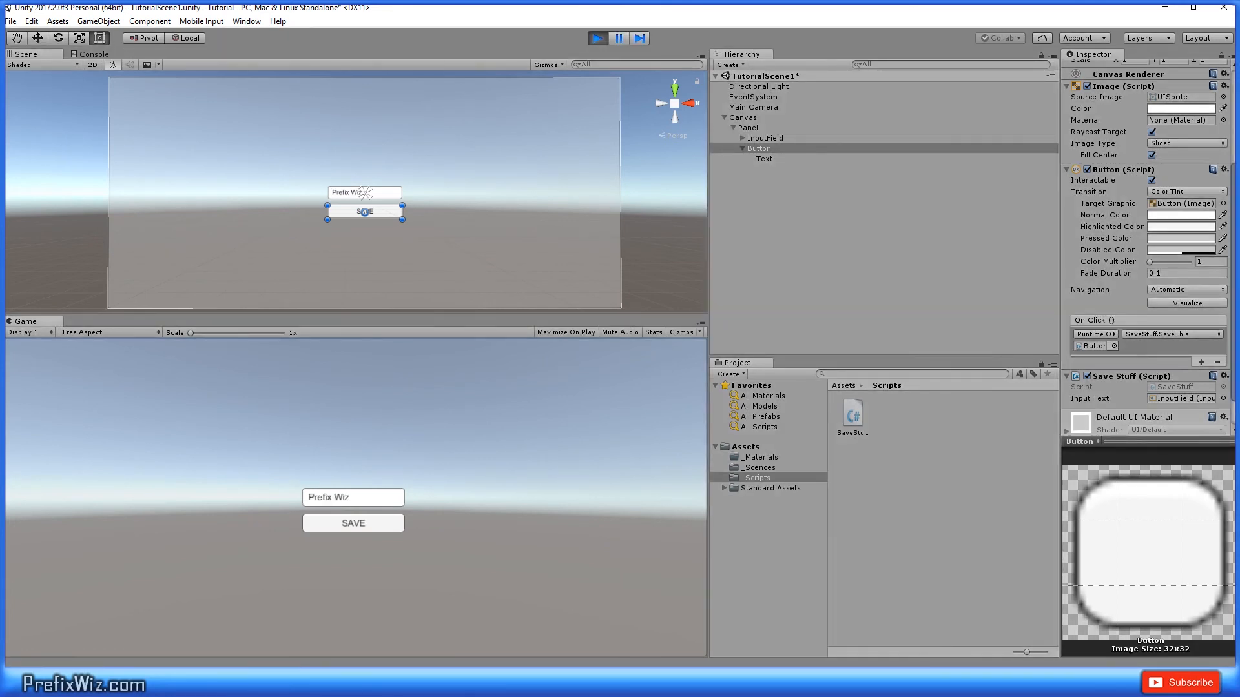
{"action": "left_click", "coordinate": [352, 498]}
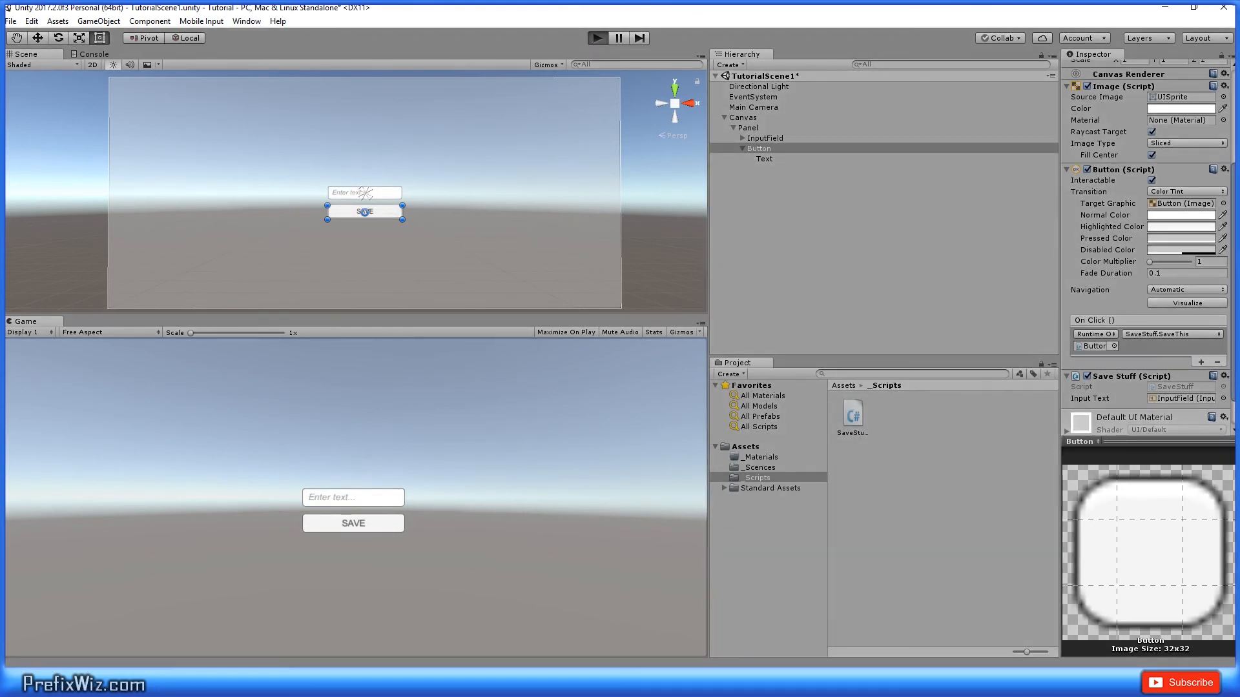
{"action": "type", "text": "Wiz"}
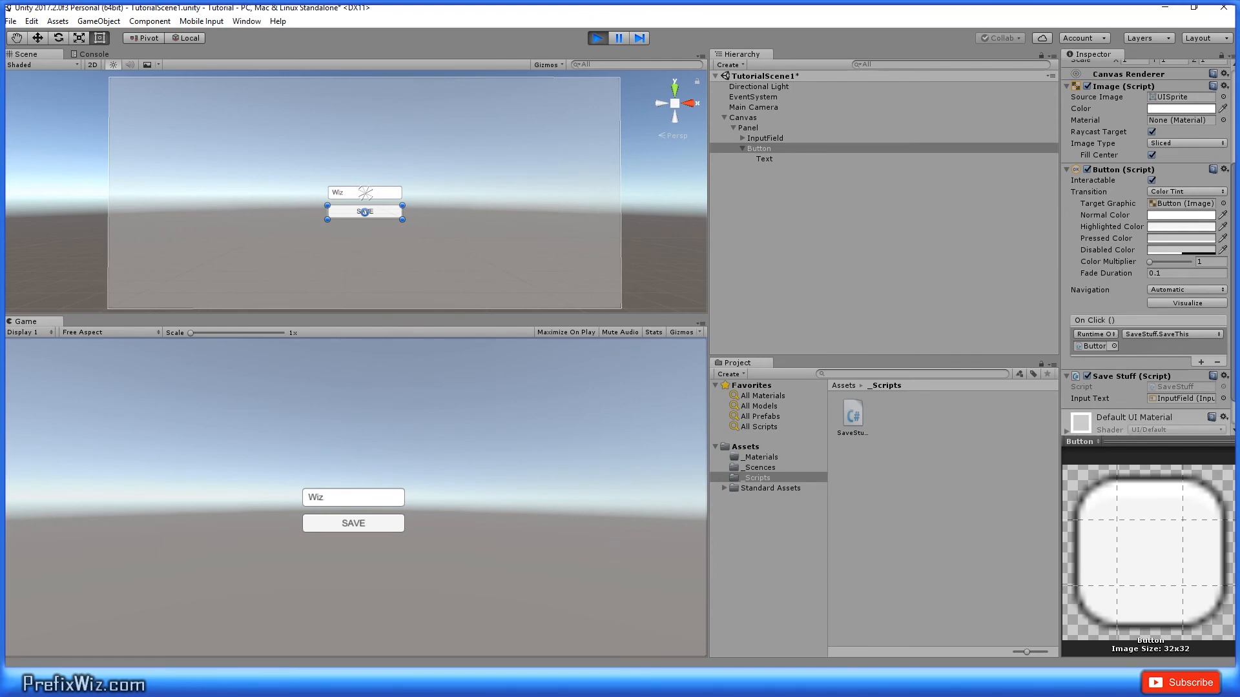